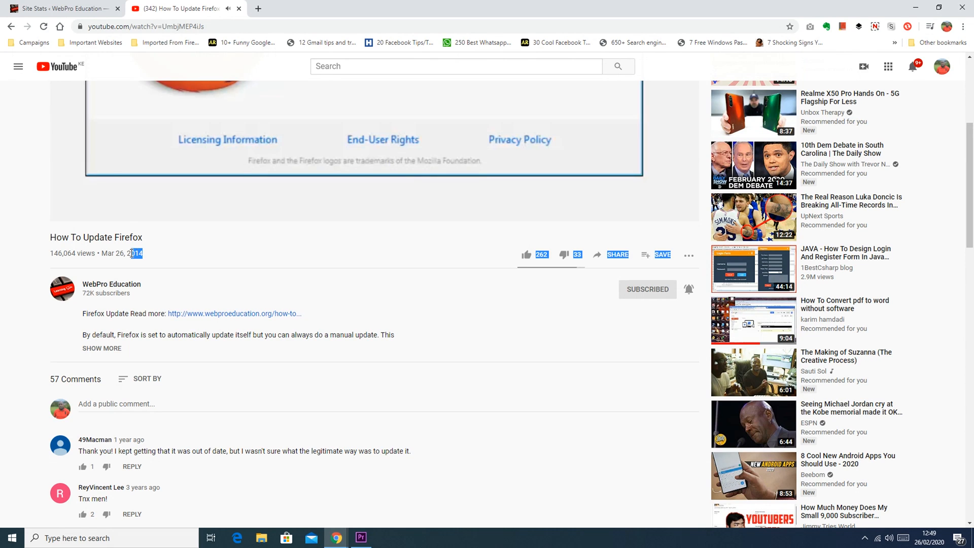
Select the upload date 'Mar 26, 2014' below the 'How To Update Firefox' title.
double_click(122, 254)
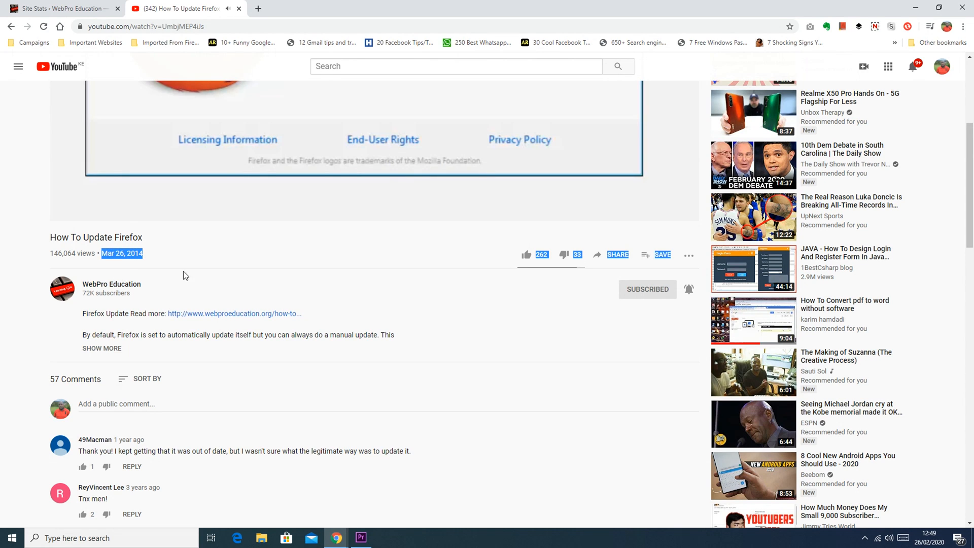